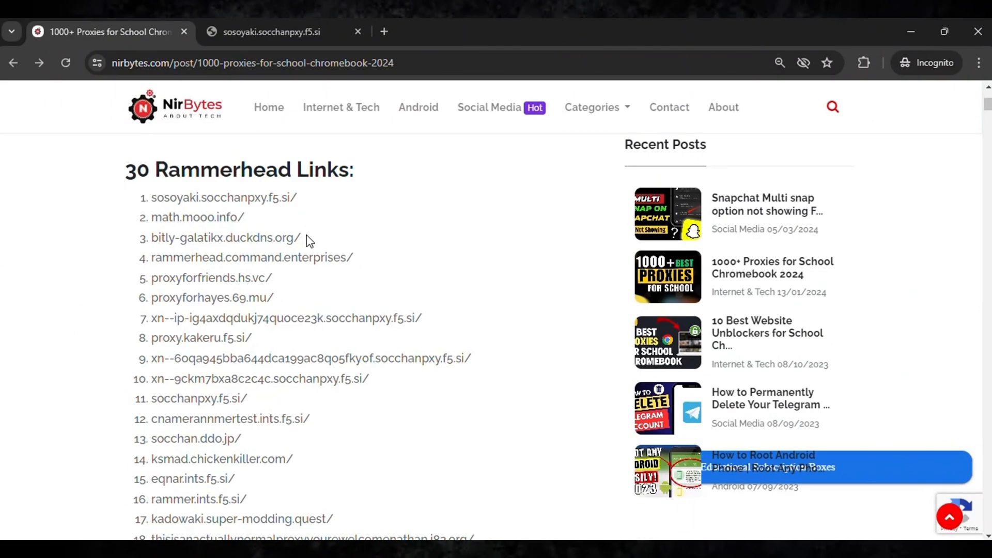
Select the first Rammerhead link sosoyaki.socchanpxy.f5.si/ and bring up its right-click options.
double_click(224, 197)
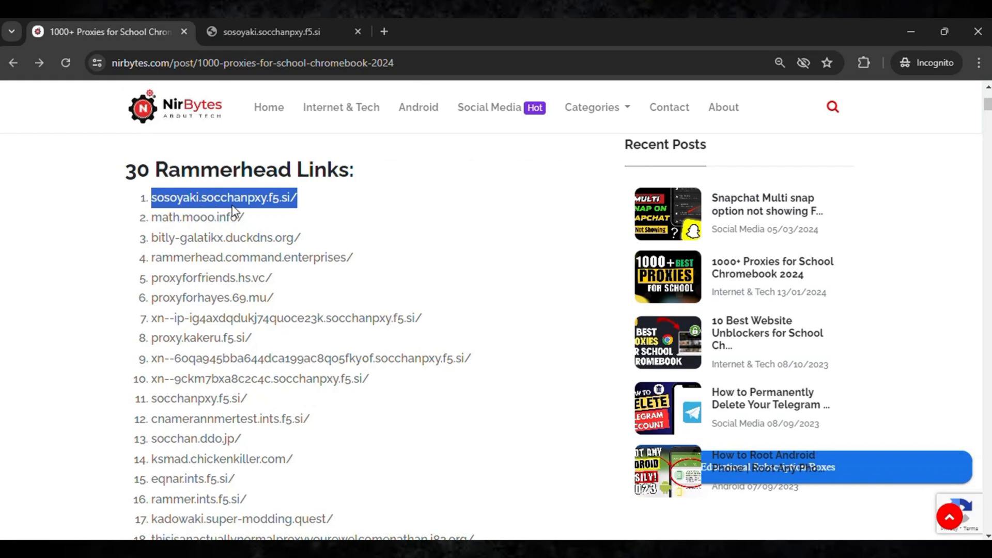
right_click(224, 198)
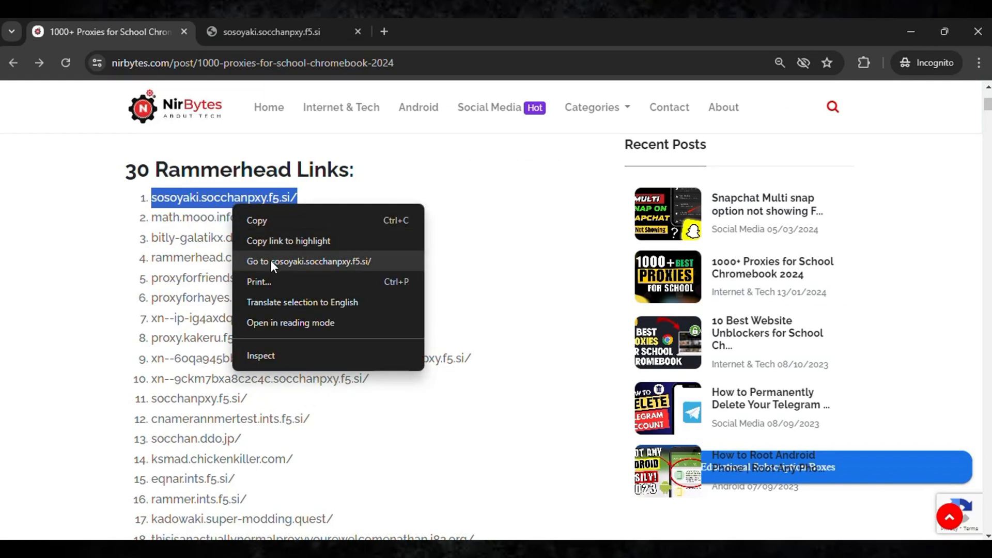
mouse_move(387, 265)
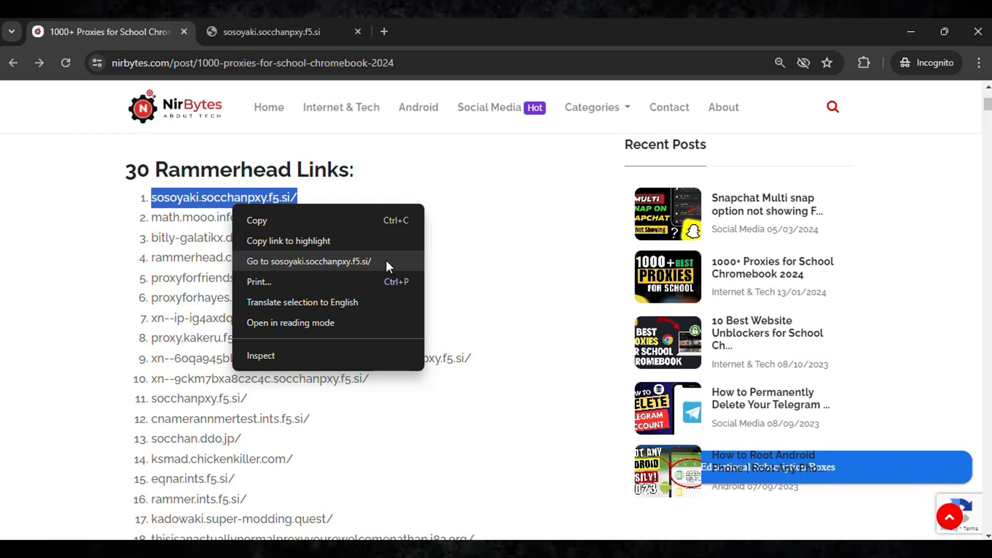
mouse_move(343, 269)
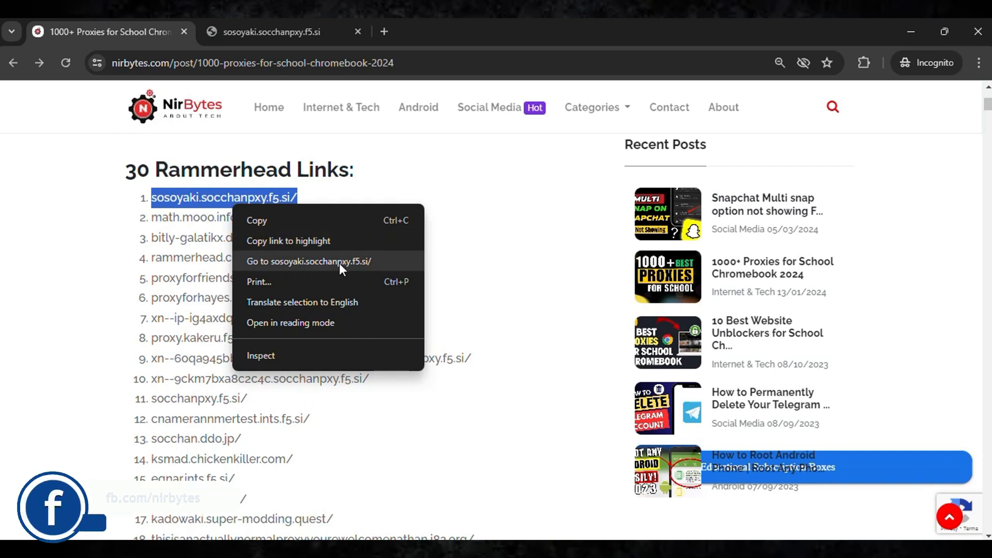
Go to sosoyaki.socchanpxy.f5.si/ and enter discord.com as the URL to visit.
click(308, 262)
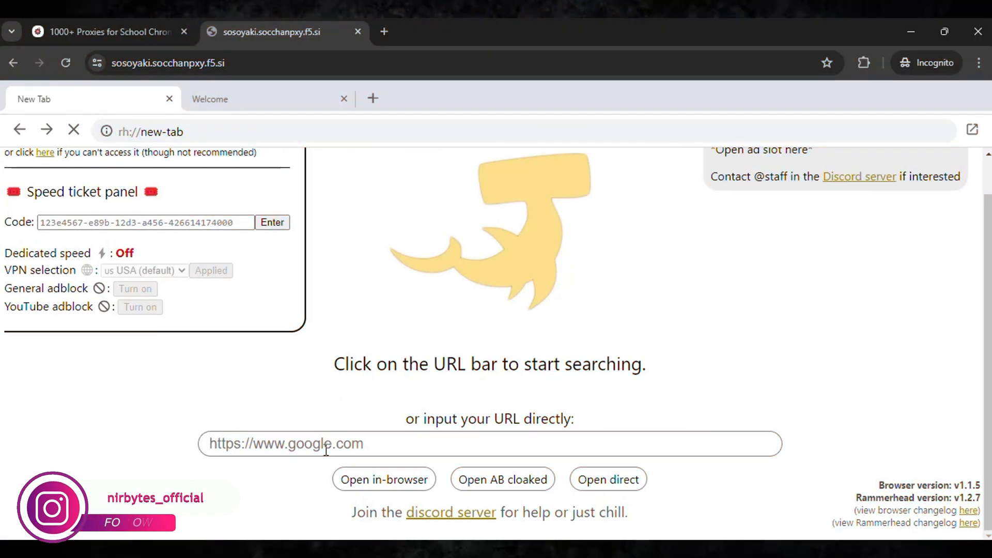
text(di)
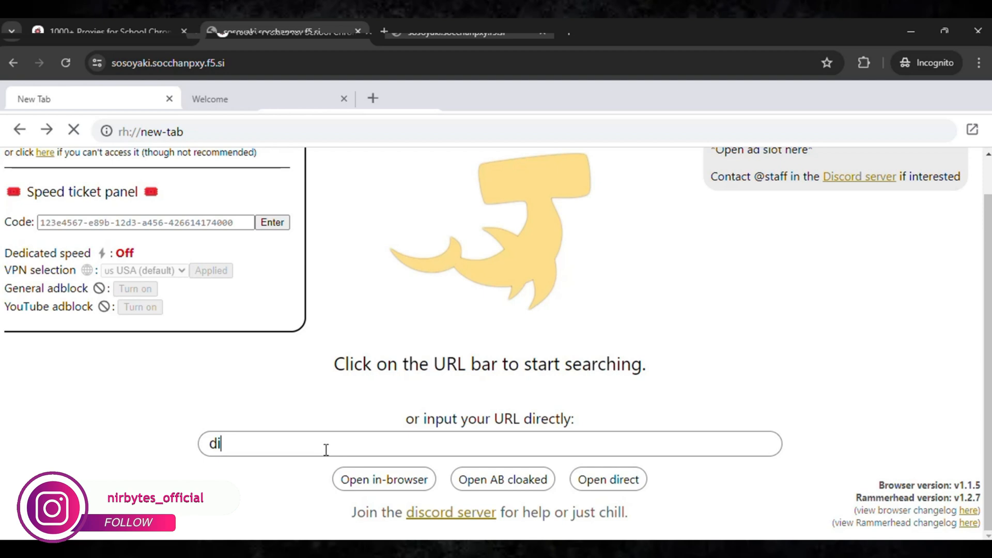
text(sco)
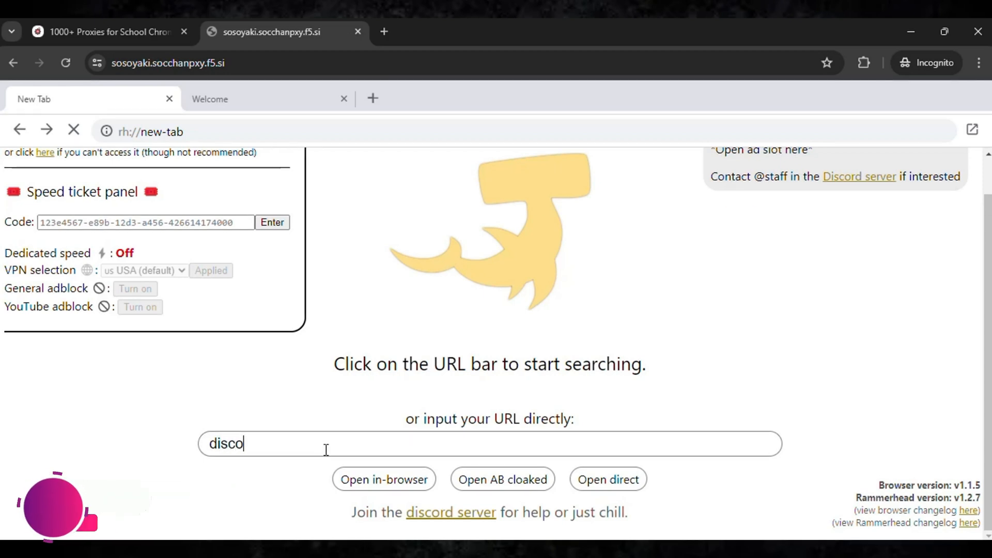
text(rd)
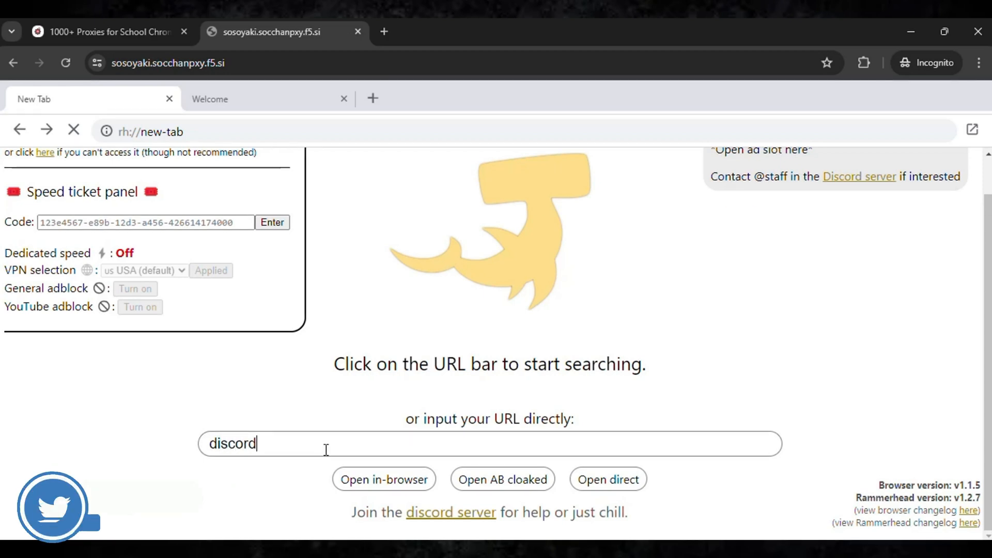
text(.com)
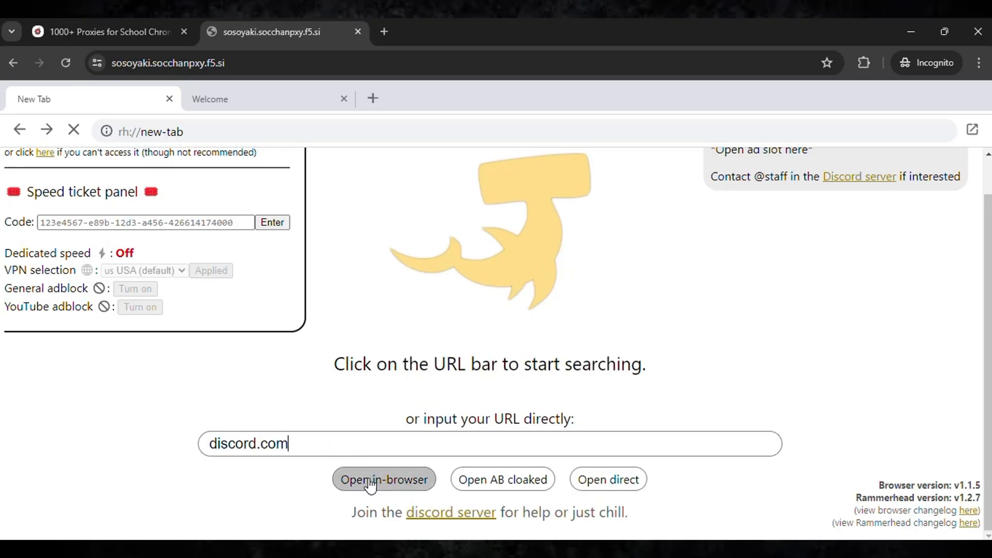
Load discord.com inside the Rammerhead in-browser tab via 'Open in-browser'.
click(383, 479)
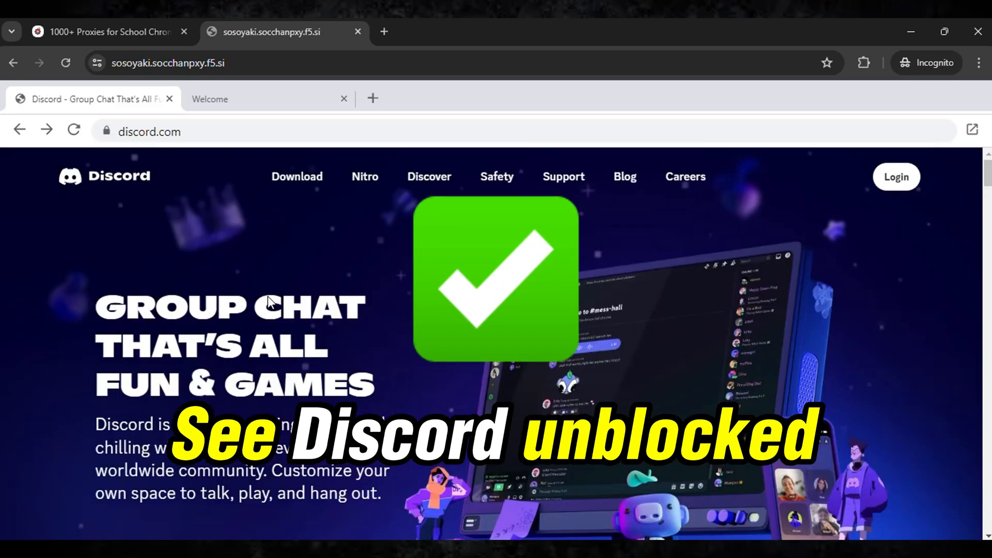
scroll(down, 3)
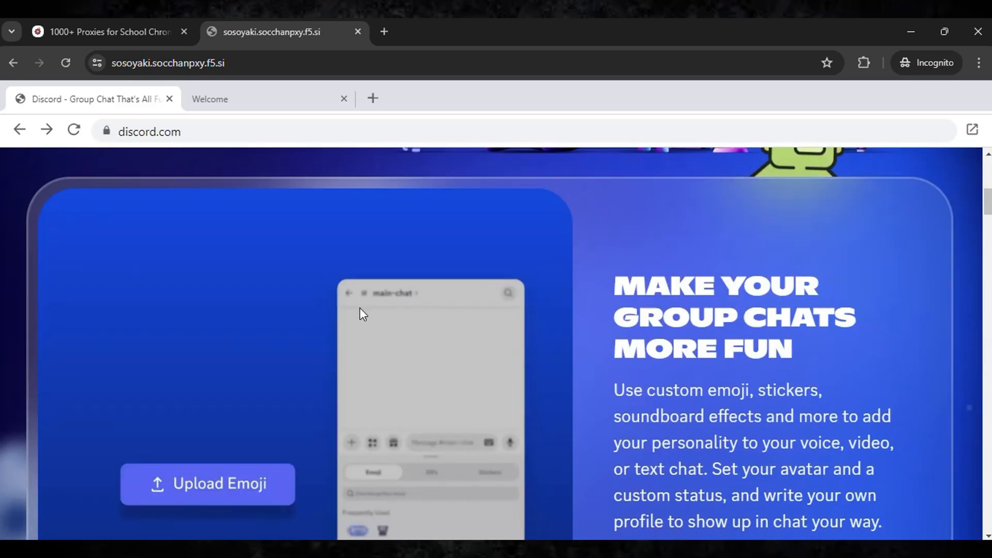
Switch back to the '1000+ Proxies for School Chromebook' tab showing the Rammerhead links.
click(101, 32)
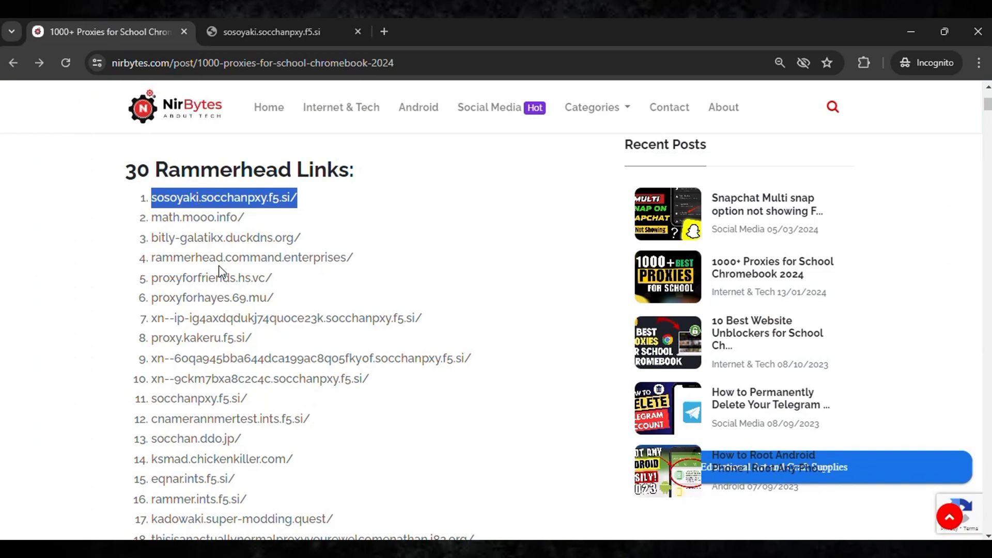
scroll(down, 3)
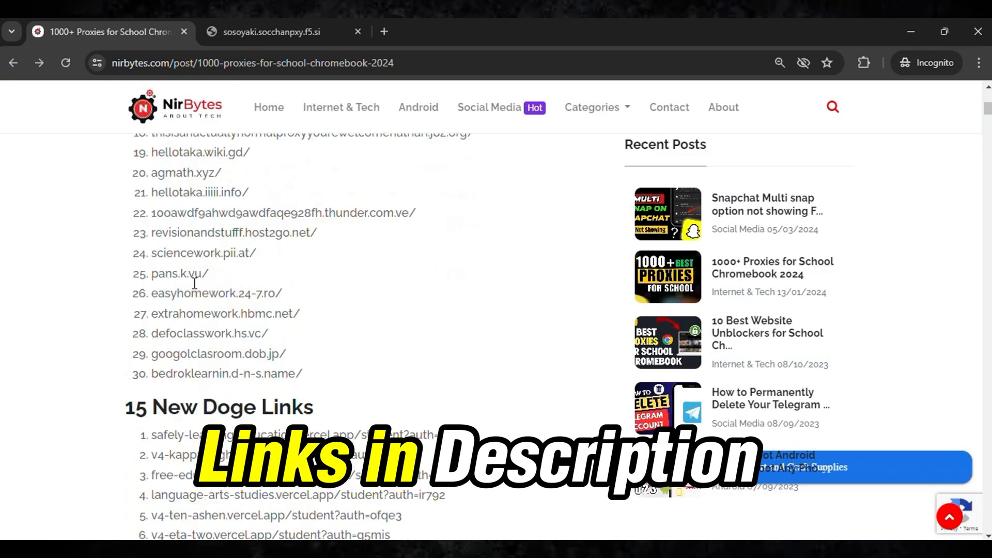
scroll(up, 3)
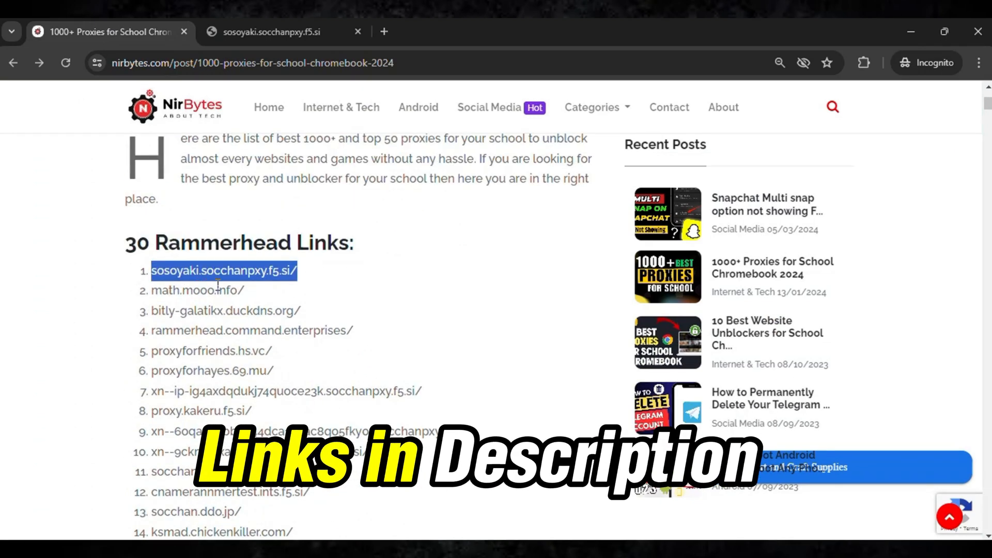